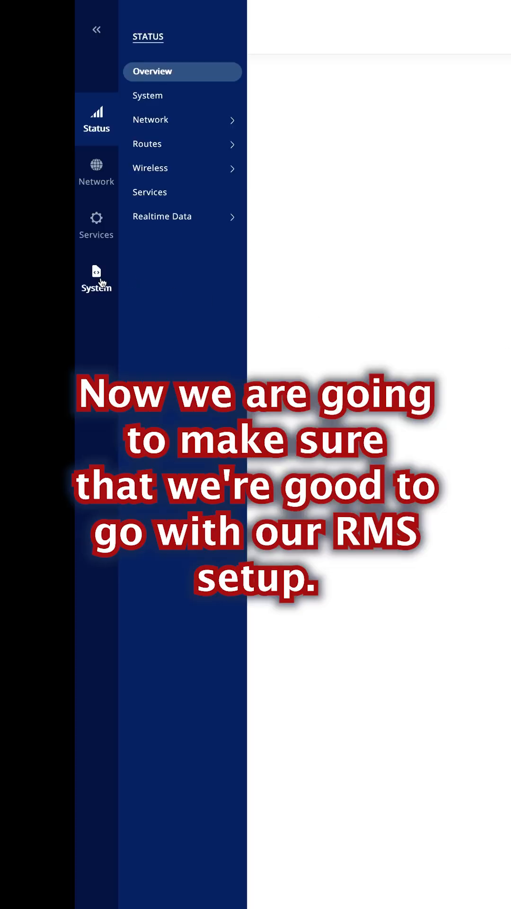
Navigate Services > Cloud Solutions > RMS to reach the router's RMS settings page
{"action": "left_click", "coordinate": [96, 226]}
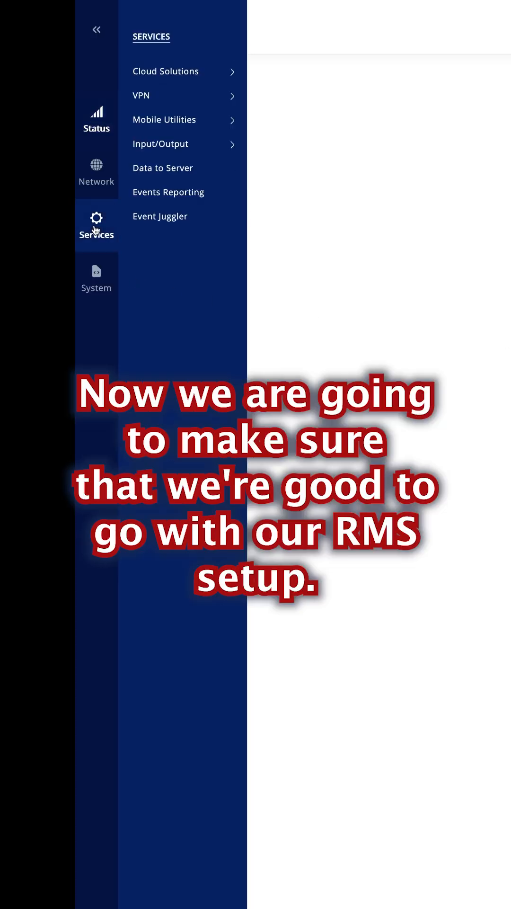
{"action": "left_click", "coordinate": [174, 71]}
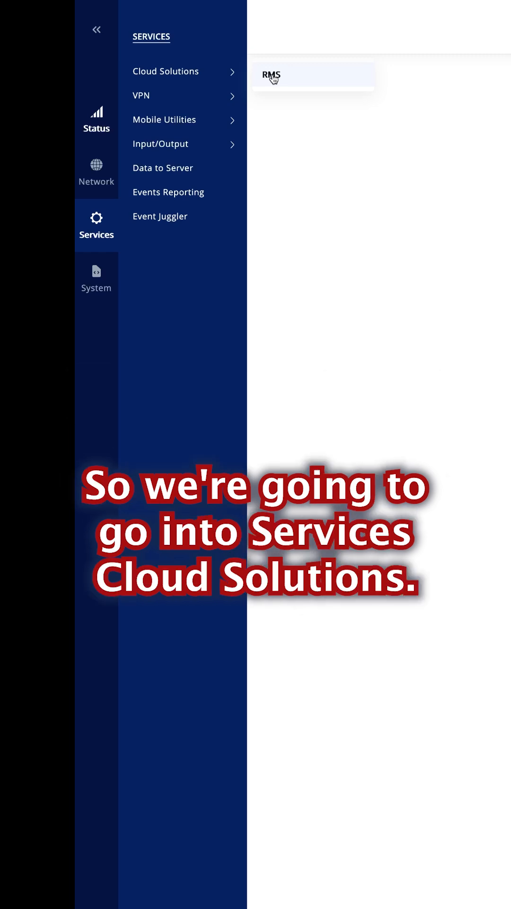
{"action": "mouse_move", "coordinate": [263, 74]}
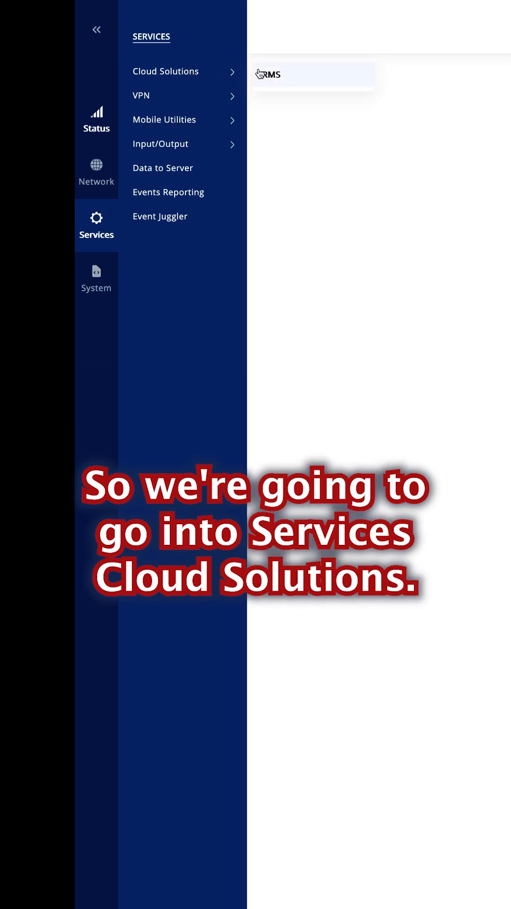
{"action": "left_click", "coordinate": [270, 74]}
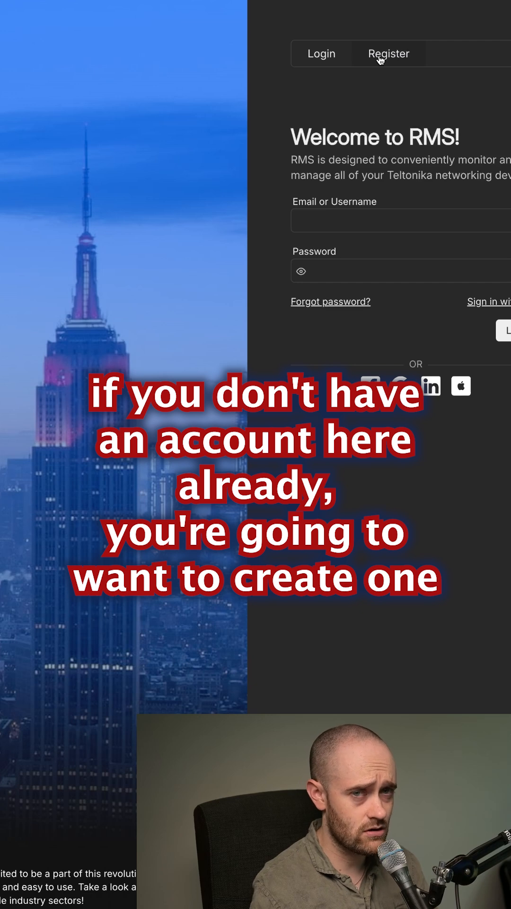
Switch to the Register form and focus the Email field for a new RMS account
{"action": "left_click", "coordinate": [388, 53]}
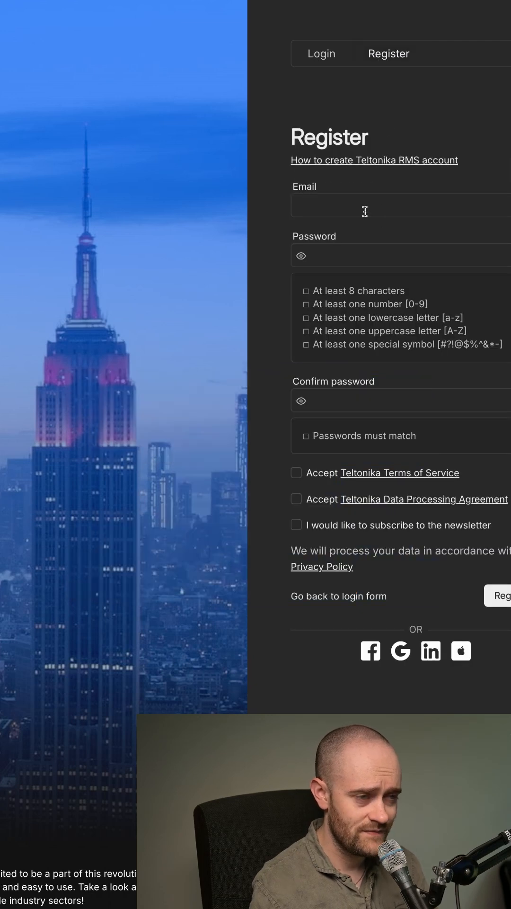
{"action": "left_click", "coordinate": [399, 255]}
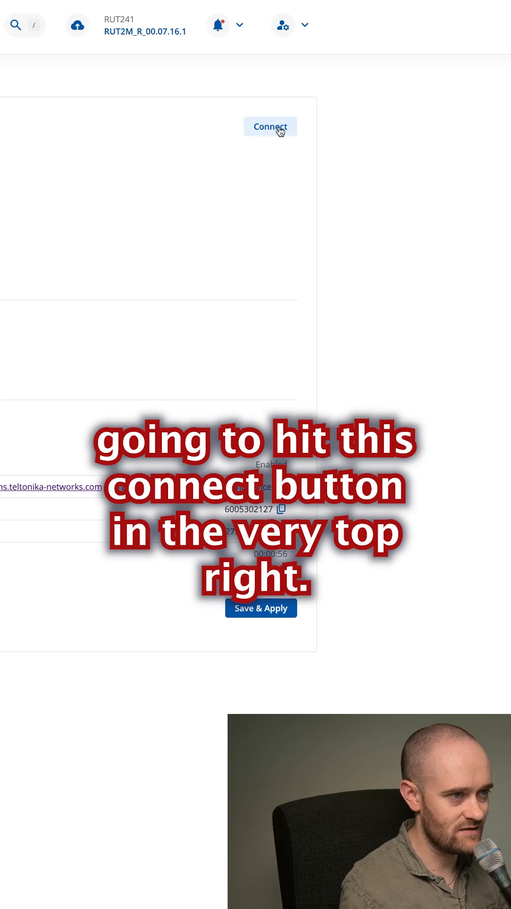
Connect the RUT241 to RMS and dismiss the Action status report so Demo RUT241 shows online
{"action": "left_click", "coordinate": [270, 126]}
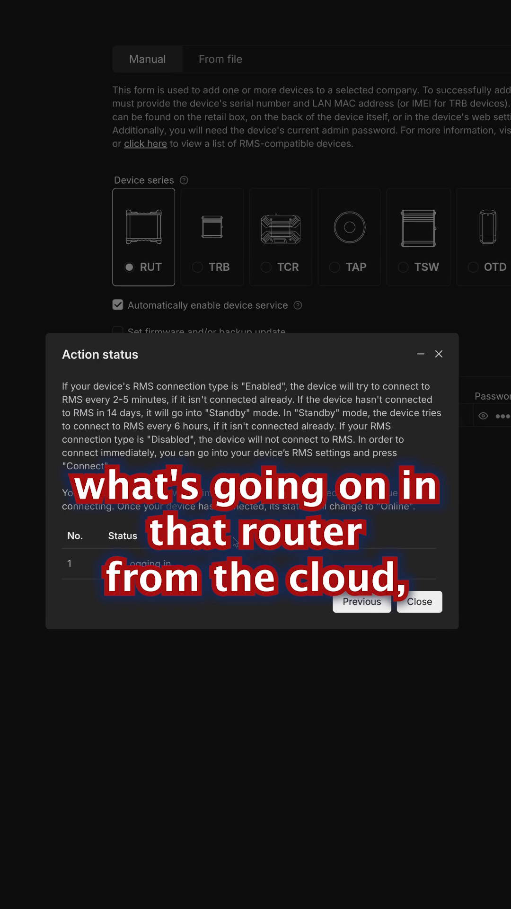
{"action": "left_click", "coordinate": [418, 602]}
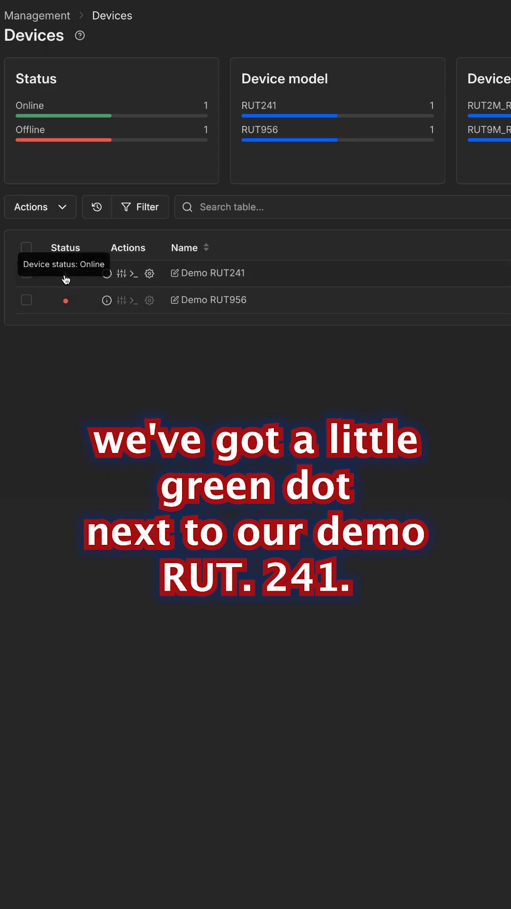